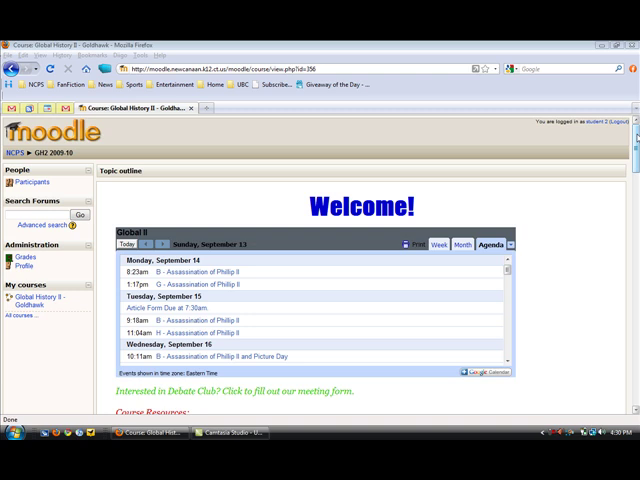
Step: Open the Form #1 assignment and bring up the file chooser for its upload field
{"action": "scroll", "scroll_direction": "down", "scroll_amount": 3}
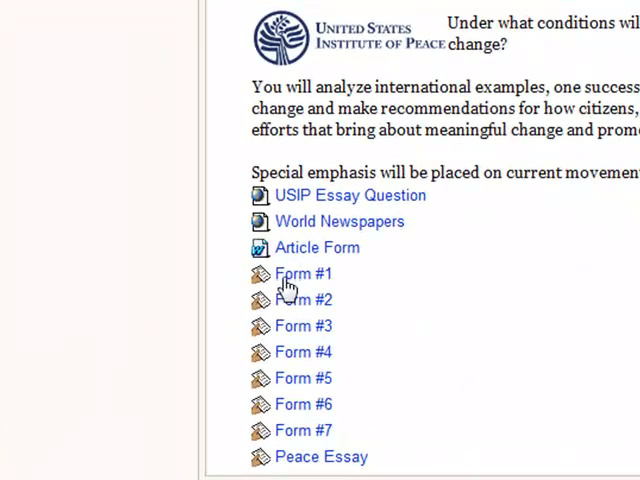
{"action": "mouse_move", "coordinate": [258, 298]}
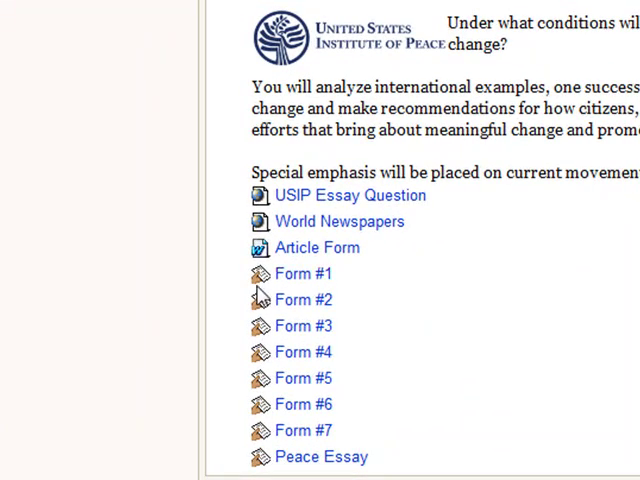
{"action": "mouse_move", "coordinate": [302, 273]}
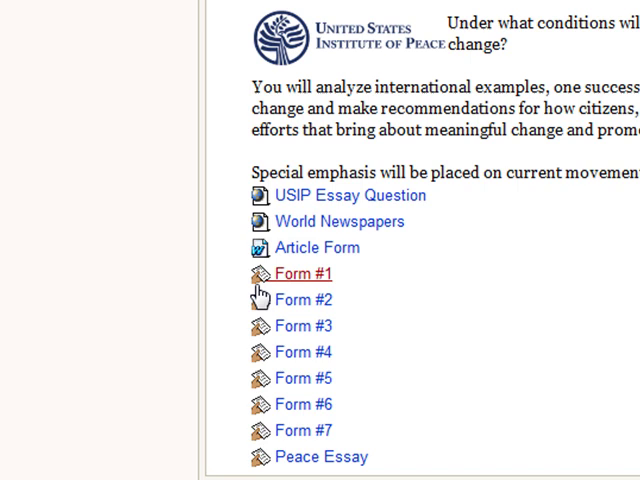
{"action": "mouse_move", "coordinate": [260, 299]}
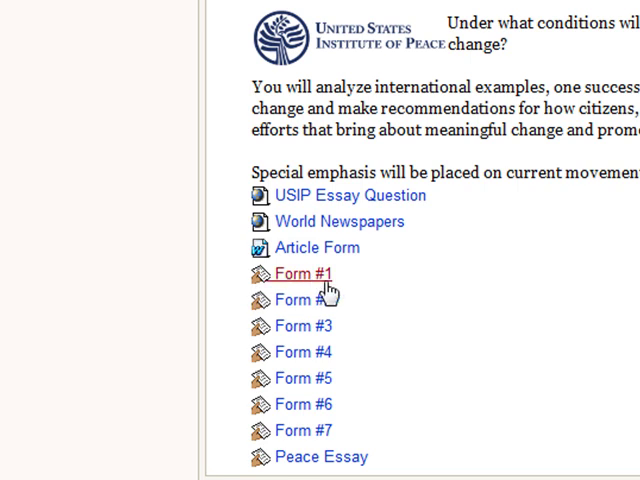
{"action": "mouse_move", "coordinate": [363, 280]}
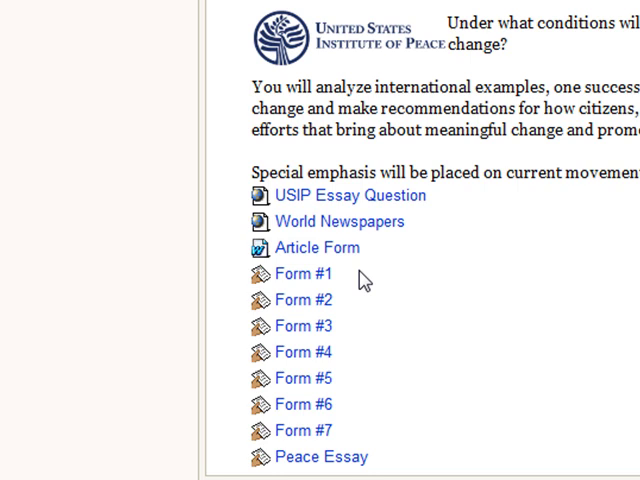
{"action": "mouse_move", "coordinate": [302, 273]}
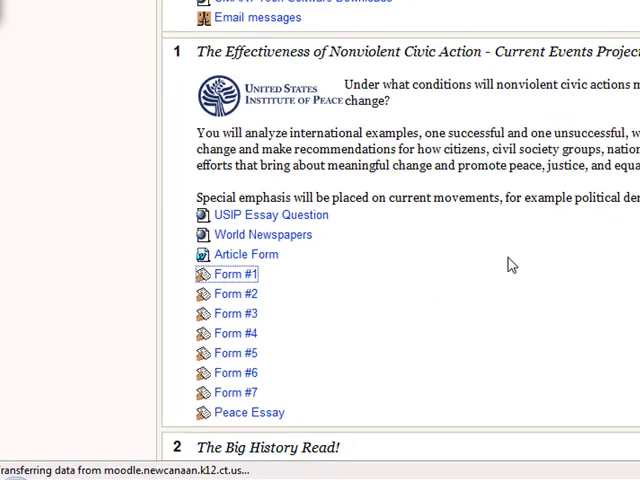
{"action": "left_click", "coordinate": [232, 273]}
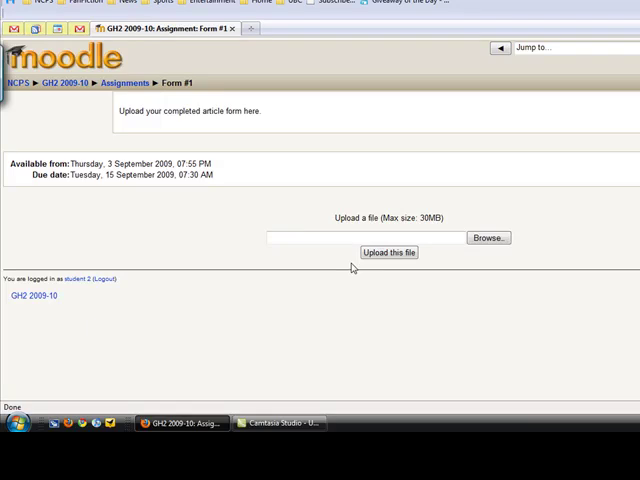
{"action": "mouse_move", "coordinate": [408, 287]}
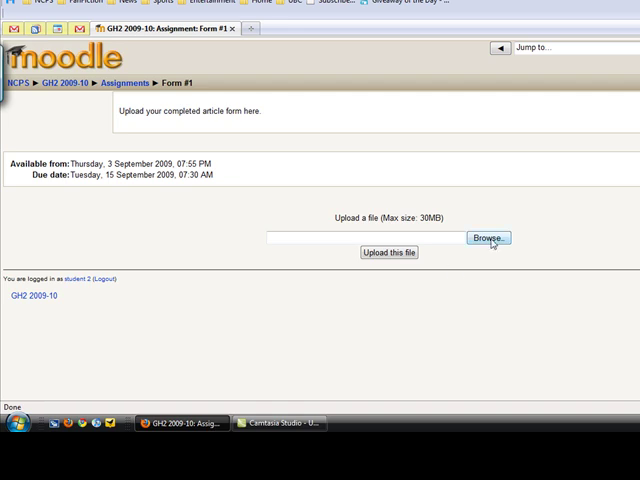
{"action": "left_click", "coordinate": [488, 238]}
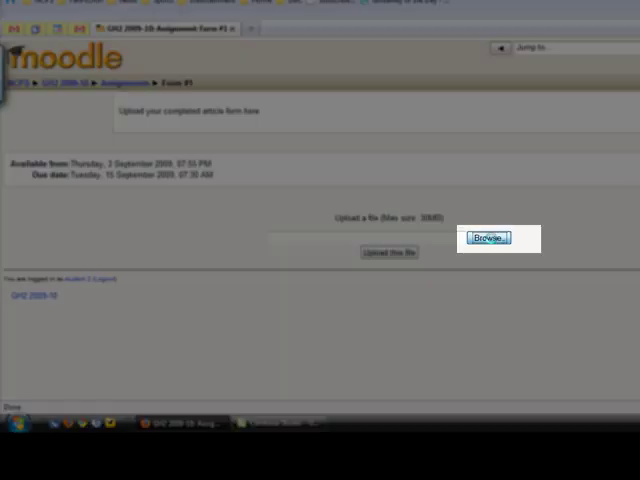
{"action": "left_click", "coordinate": [497, 238]}
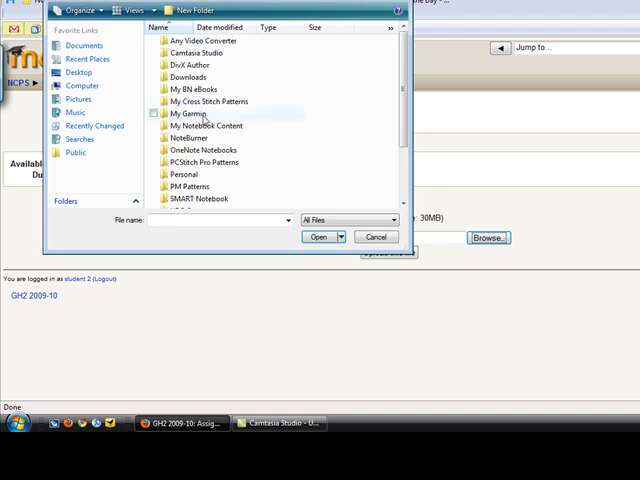
Step: Pick the 'Moodle Question' Word document from Documents as the upload file
{"action": "scroll", "scroll_direction": "down", "scroll_amount": 3}
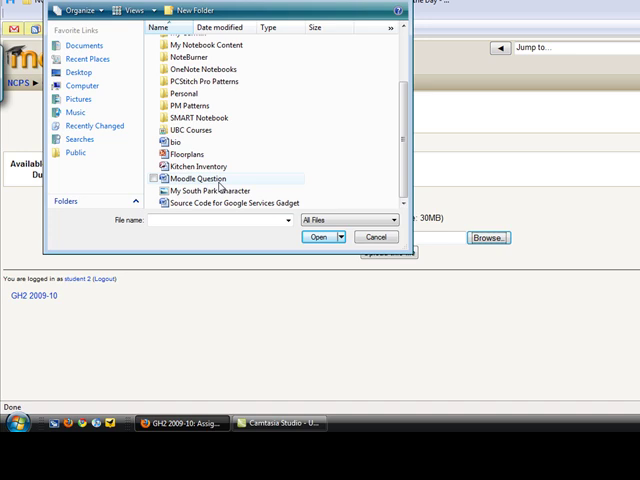
{"action": "left_click", "coordinate": [200, 177]}
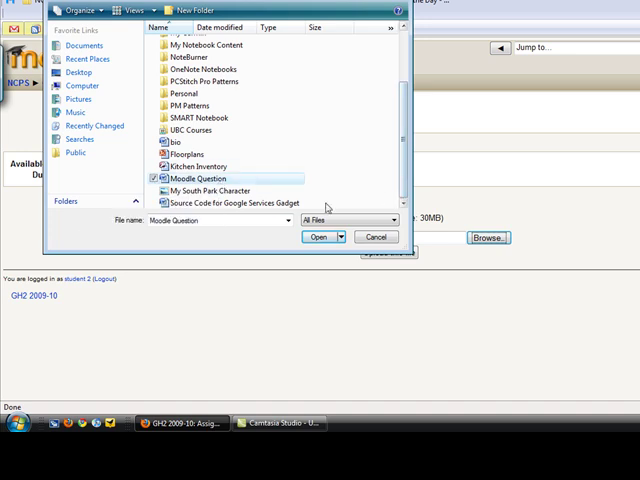
{"action": "left_click", "coordinate": [318, 237]}
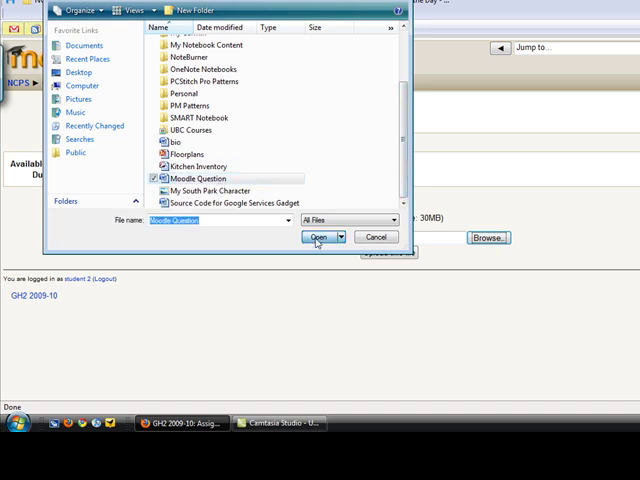
{"action": "left_click", "coordinate": [320, 237]}
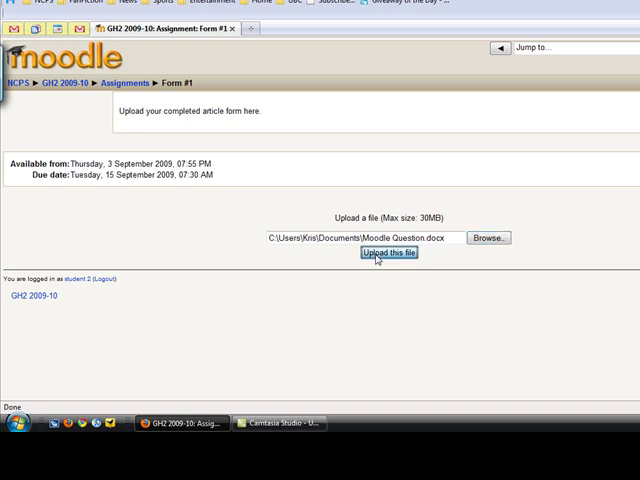
Step: Upload Moodle Question.docx to the Form #1 assignment
{"action": "left_click", "coordinate": [390, 253]}
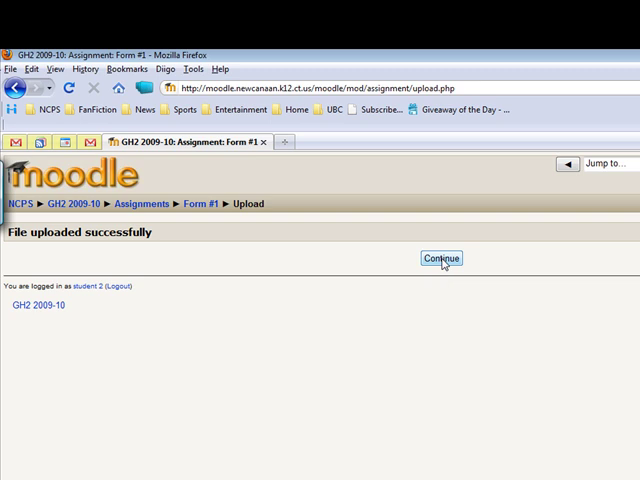
Step: Continue back to the Form #1 page showing Moodle_Question.docx as submitted
{"action": "left_click", "coordinate": [440, 258]}
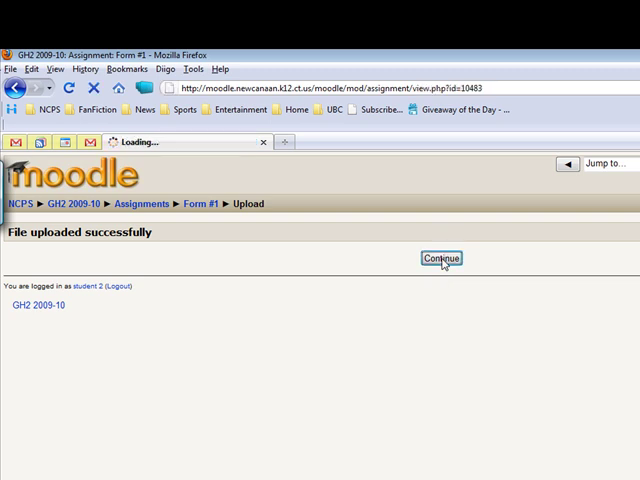
{"action": "left_click", "coordinate": [441, 258]}
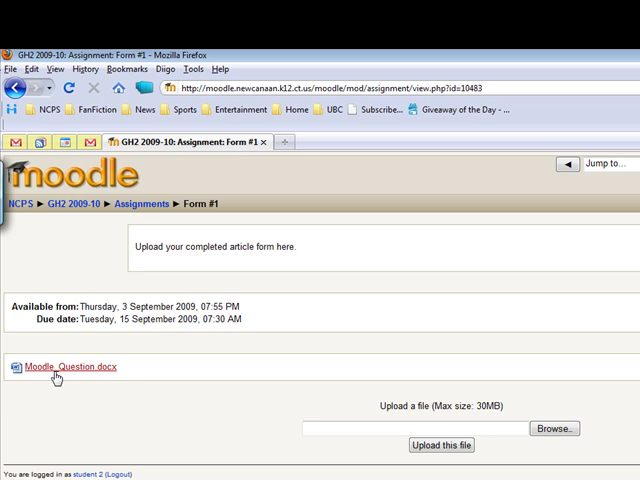
{"action": "mouse_move", "coordinate": [97, 383]}
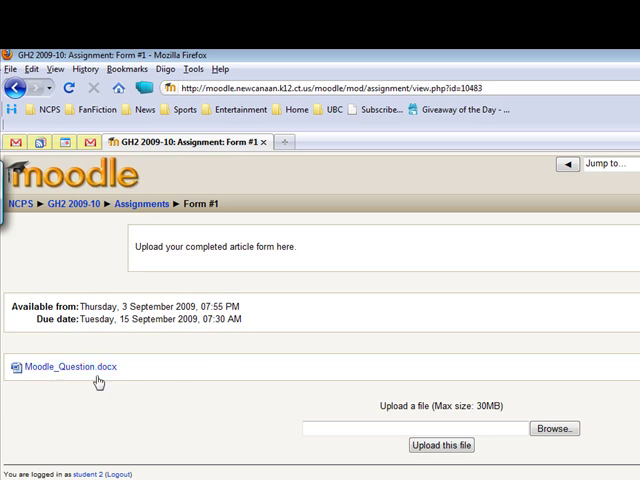